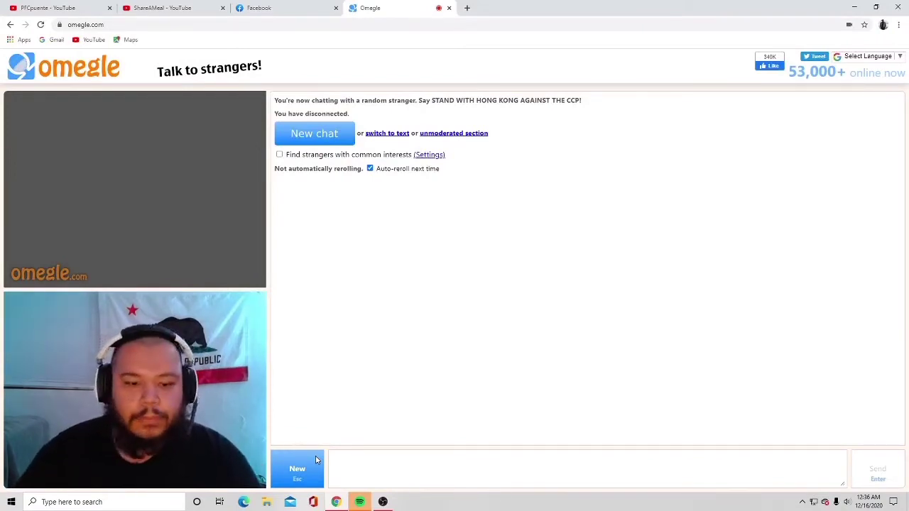
# Start a new Omegle video chat with a random stranger
pyautogui.click(314, 134)
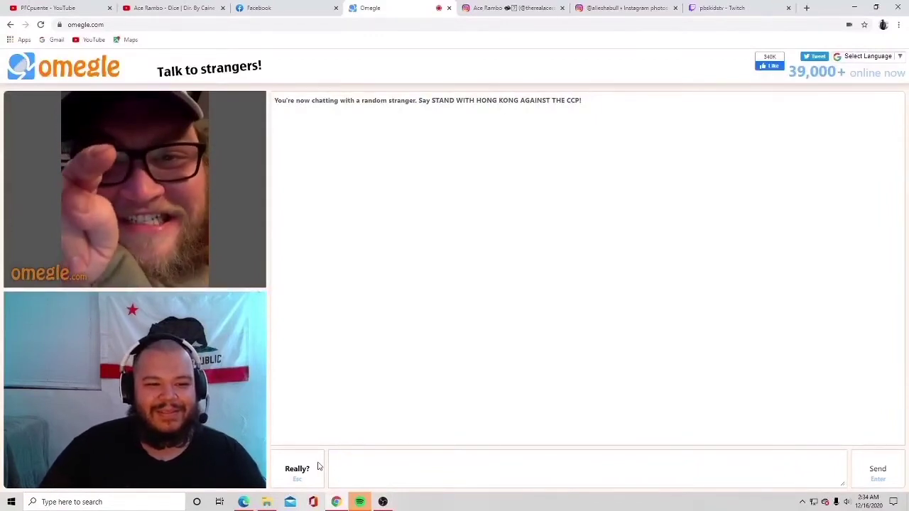
# Skip to the next stranger, chat, then bring the OBS recorder to the front
pyautogui.click(297, 468)
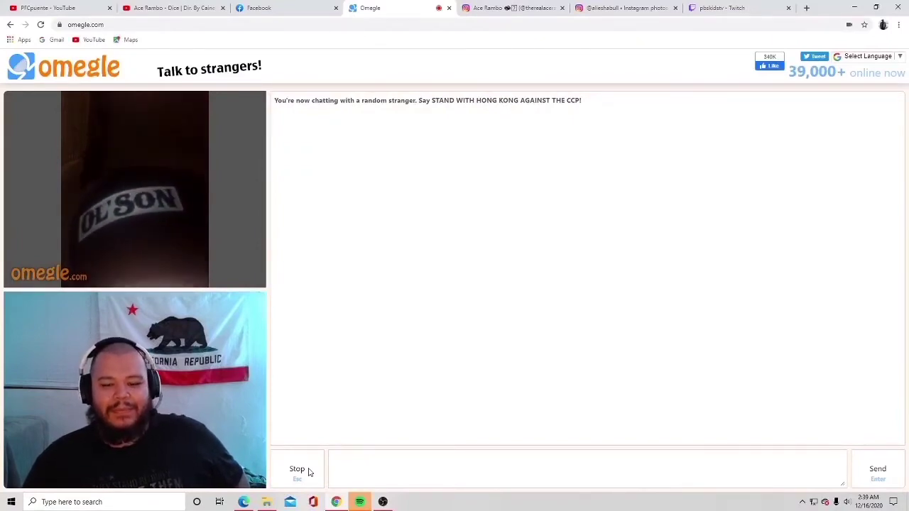
pyautogui.click(382, 502)
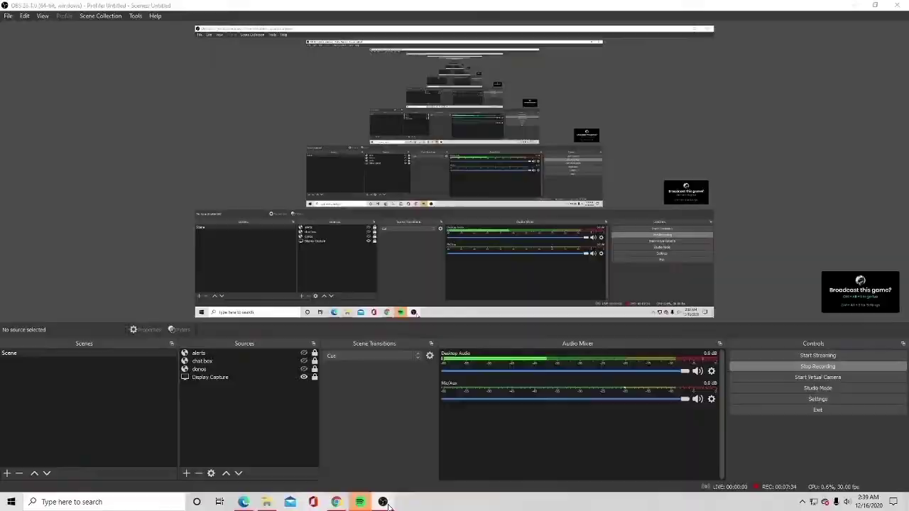